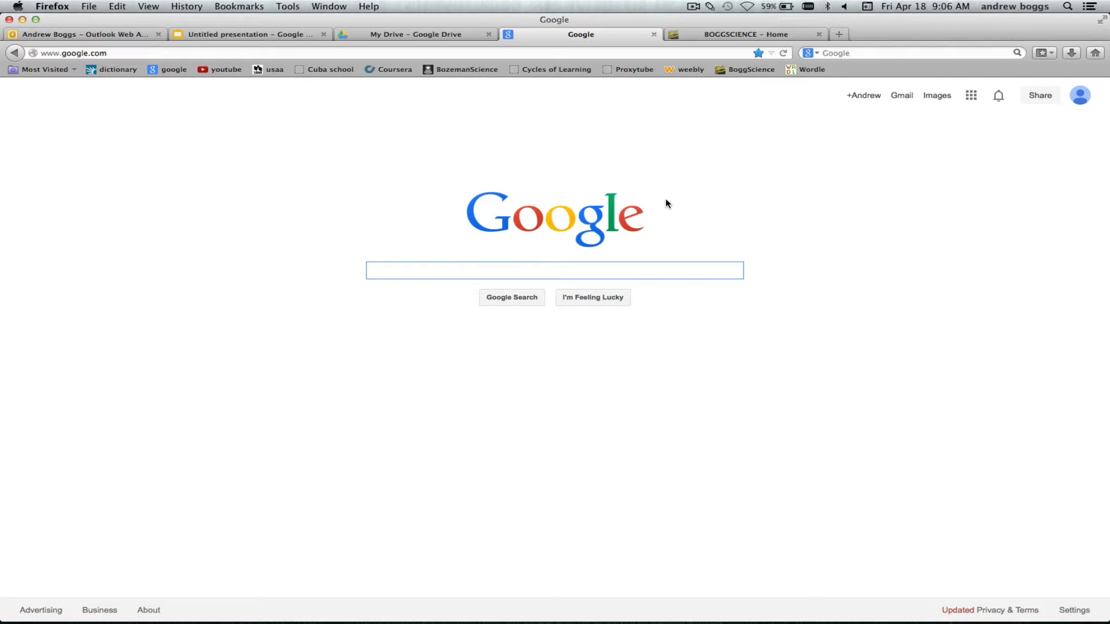
# Bring up the Google apps launcher from the Google Search home page.
pyautogui.click(554, 271)
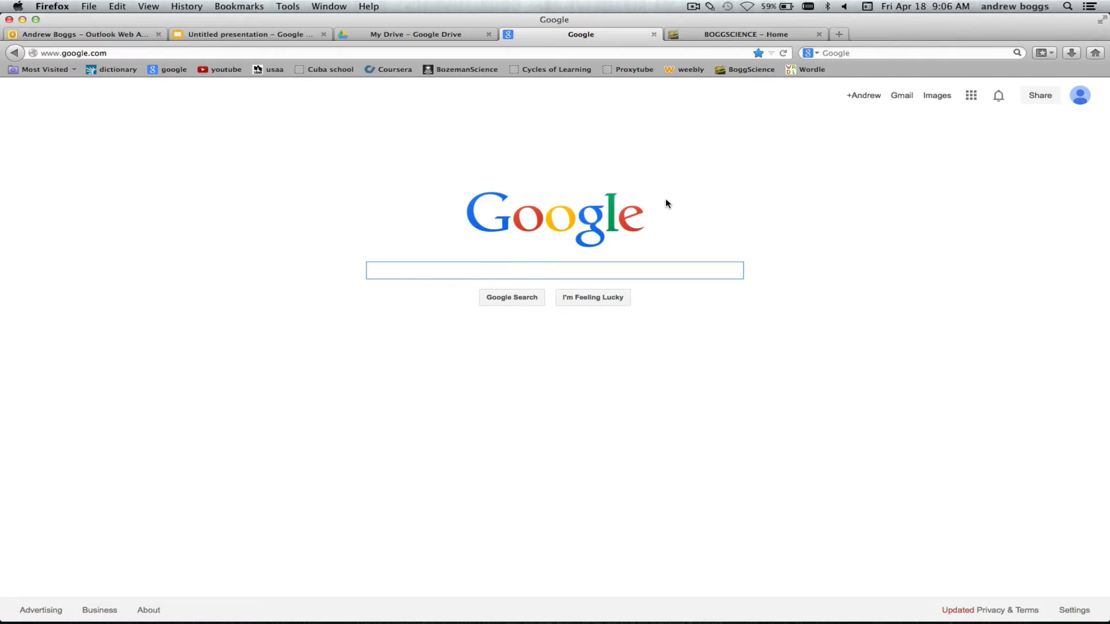
pyautogui.click(555, 270)
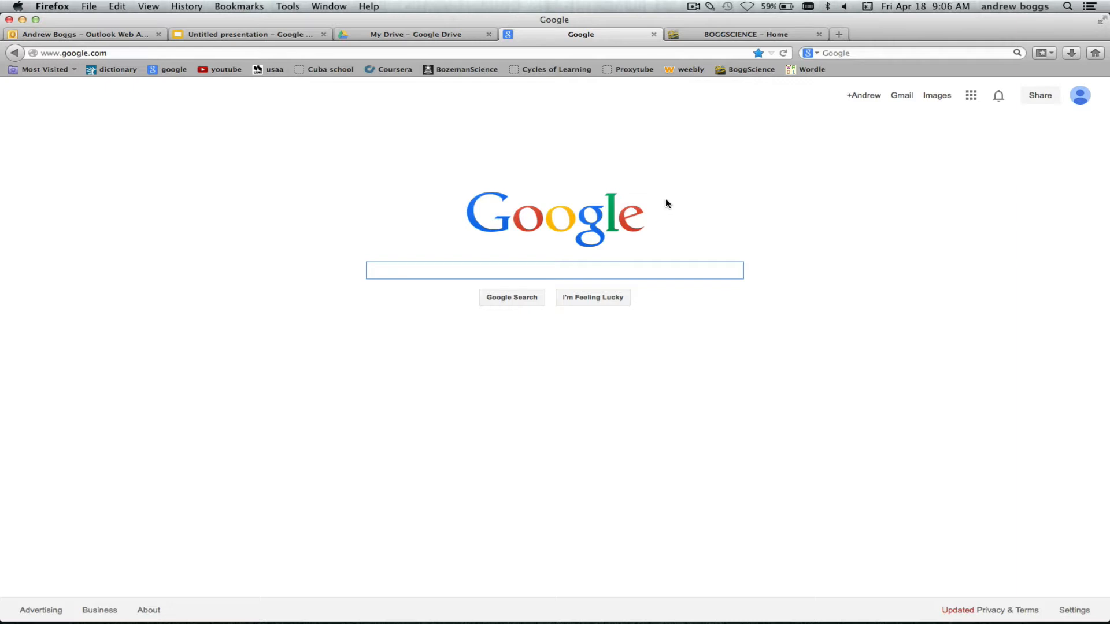
pyautogui.click(554, 270)
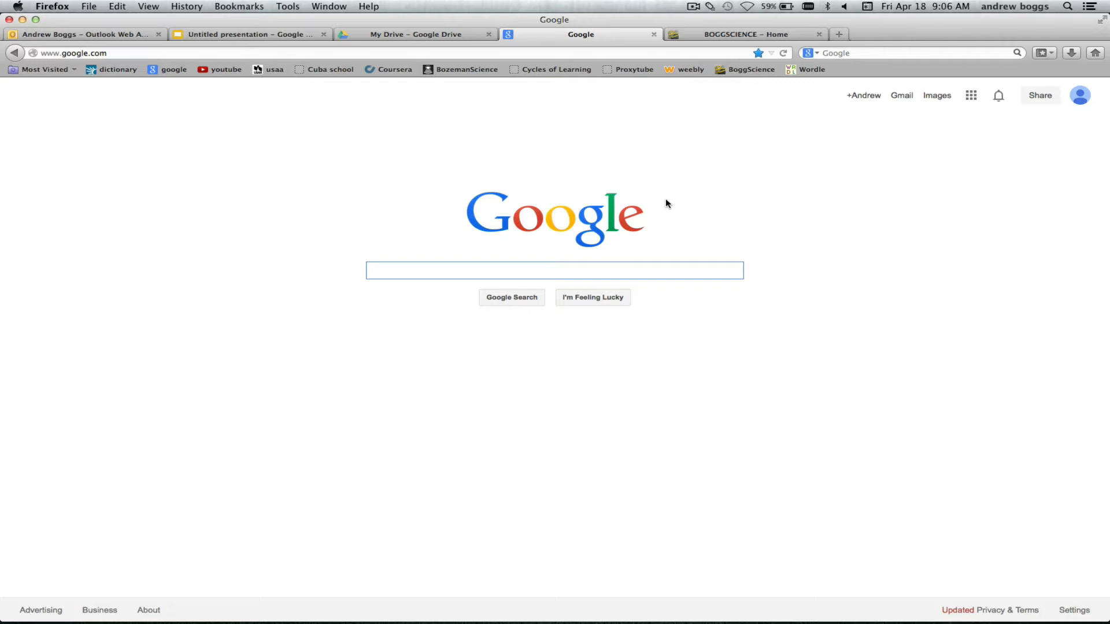
pyautogui.click(554, 271)
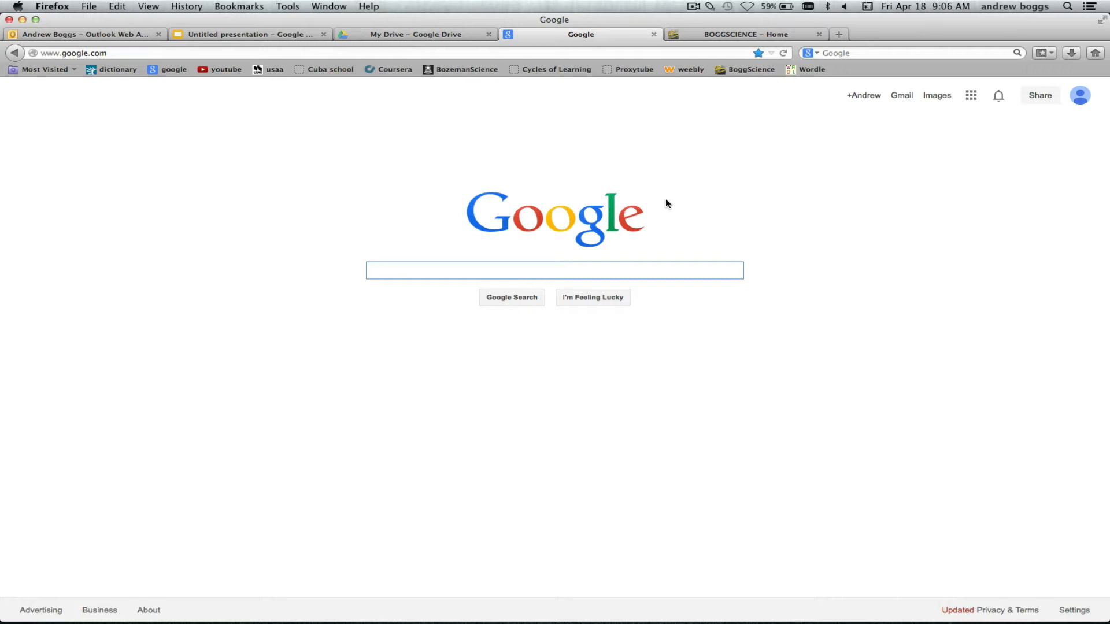
pyautogui.click(554, 271)
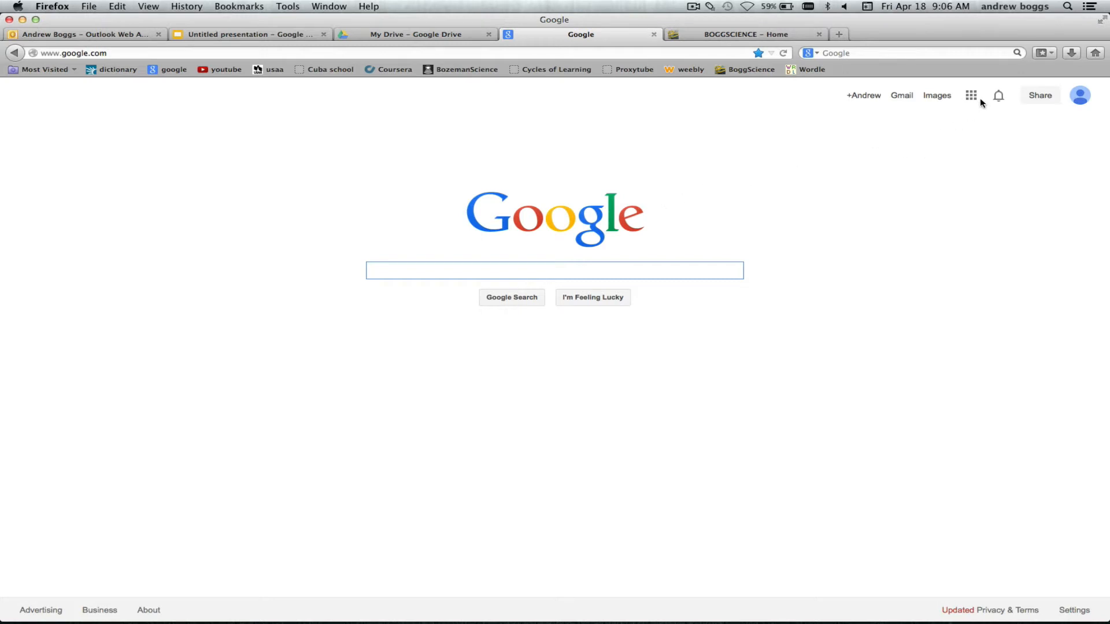
pyautogui.moveTo(956, 139)
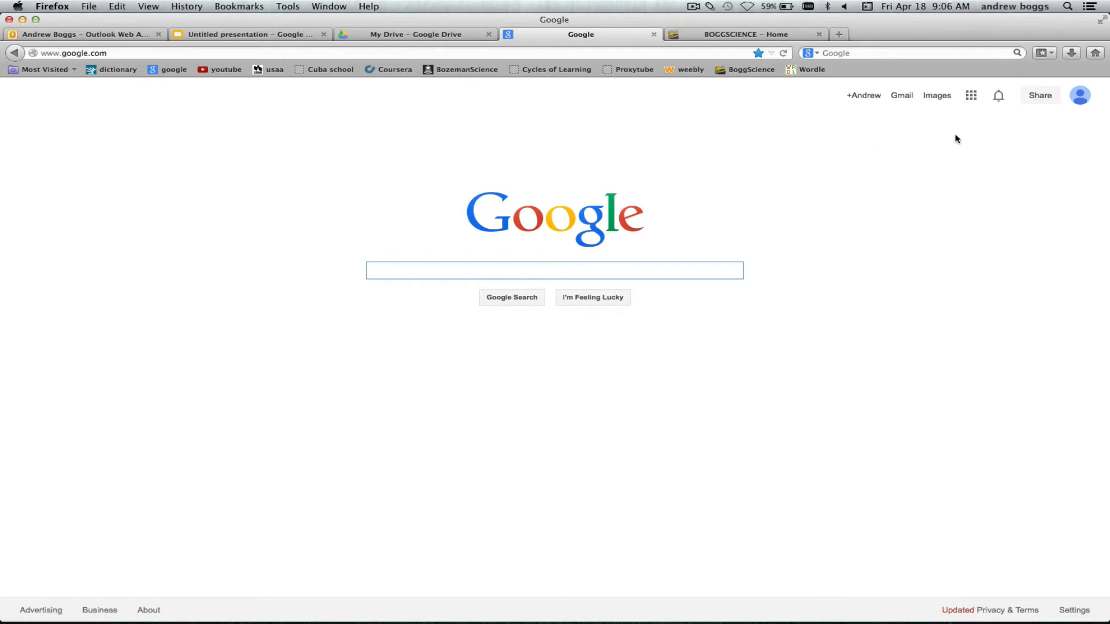
pyautogui.moveTo(743, 228)
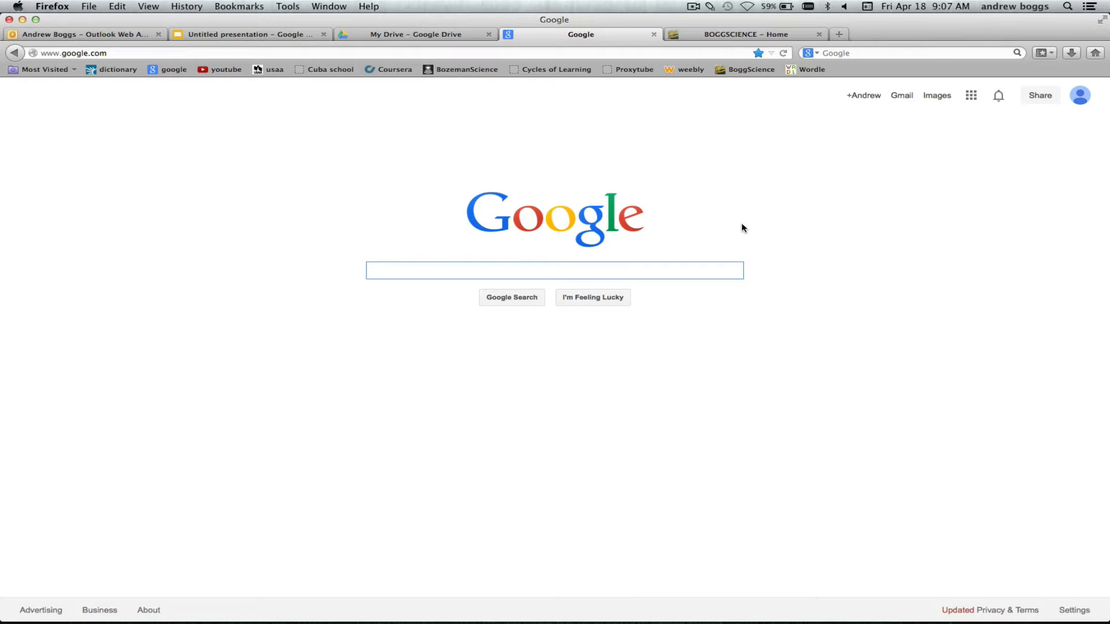
pyautogui.click(554, 270)
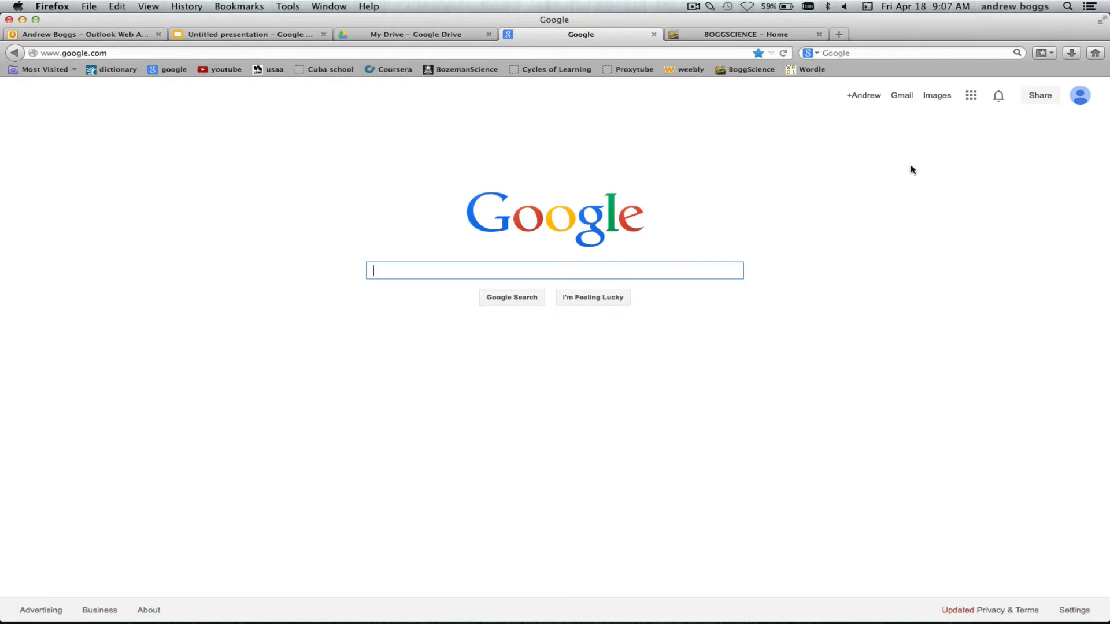
pyautogui.moveTo(899, 150)
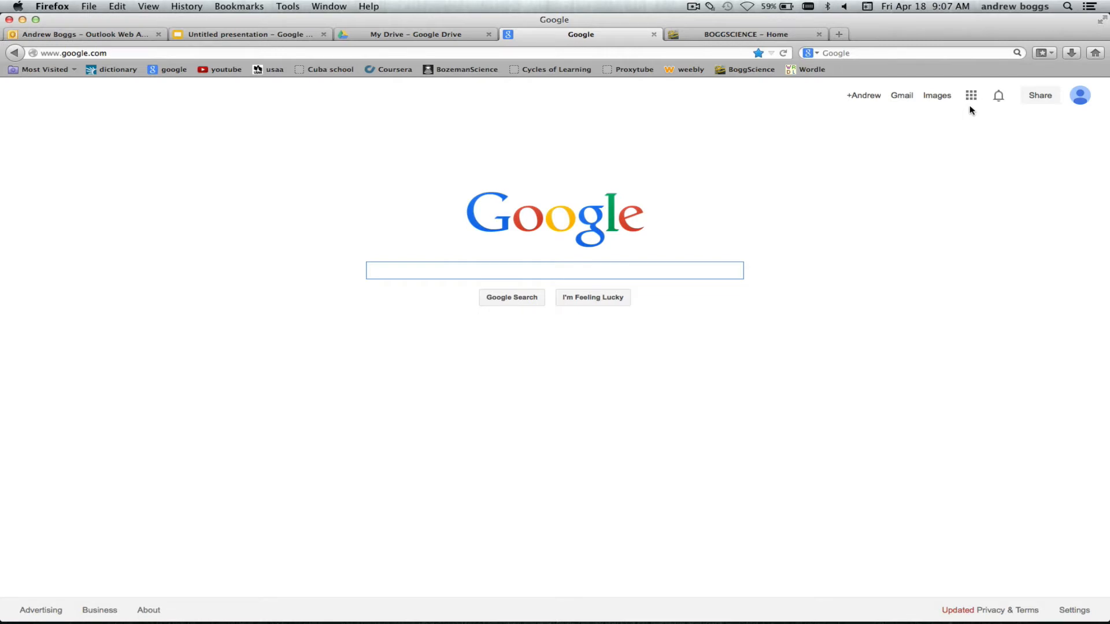
pyautogui.moveTo(863, 95)
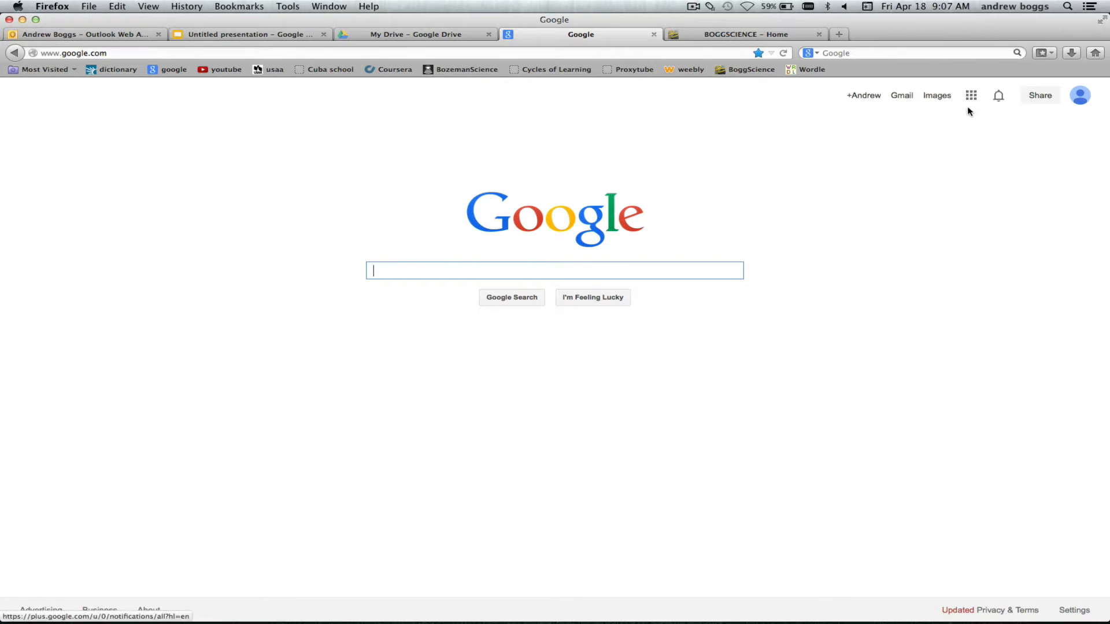
pyautogui.moveTo(971, 95)
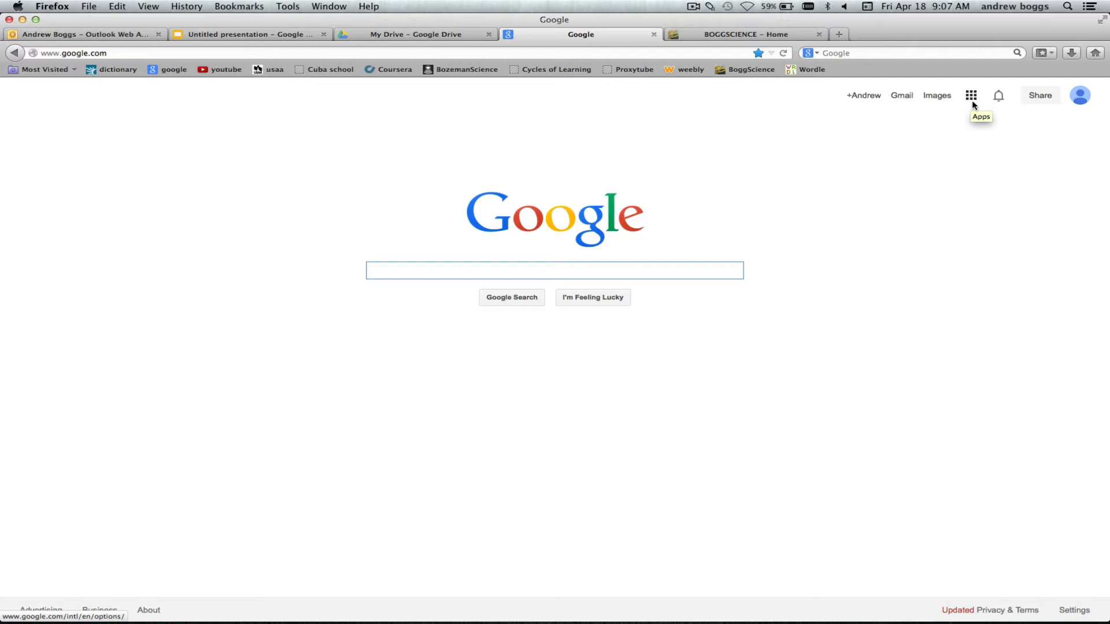
pyautogui.click(970, 95)
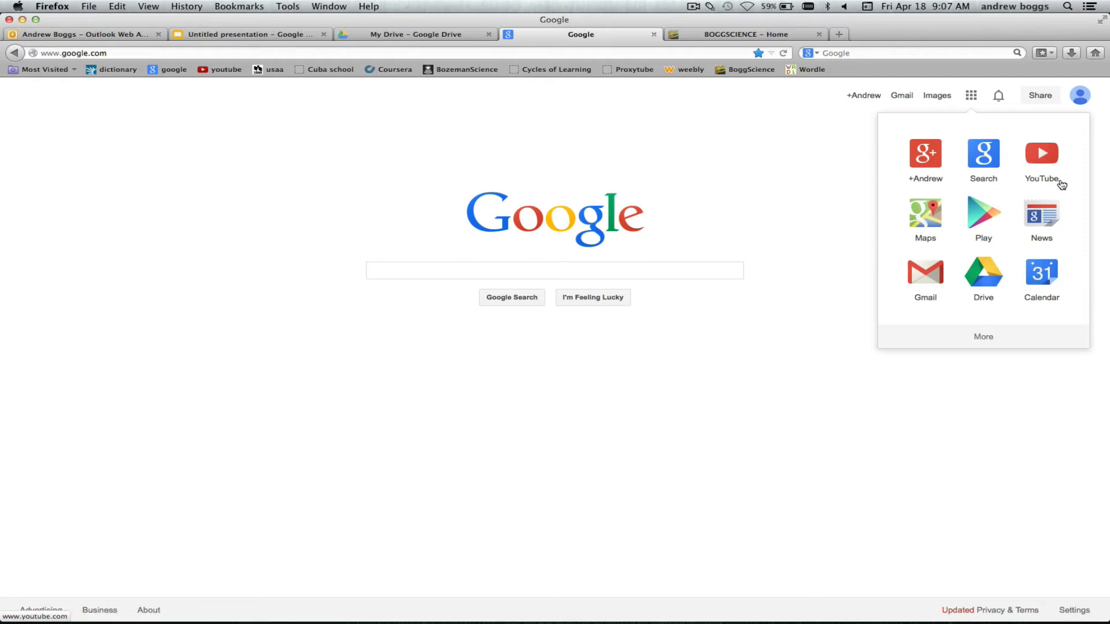
pyautogui.moveTo(925, 280)
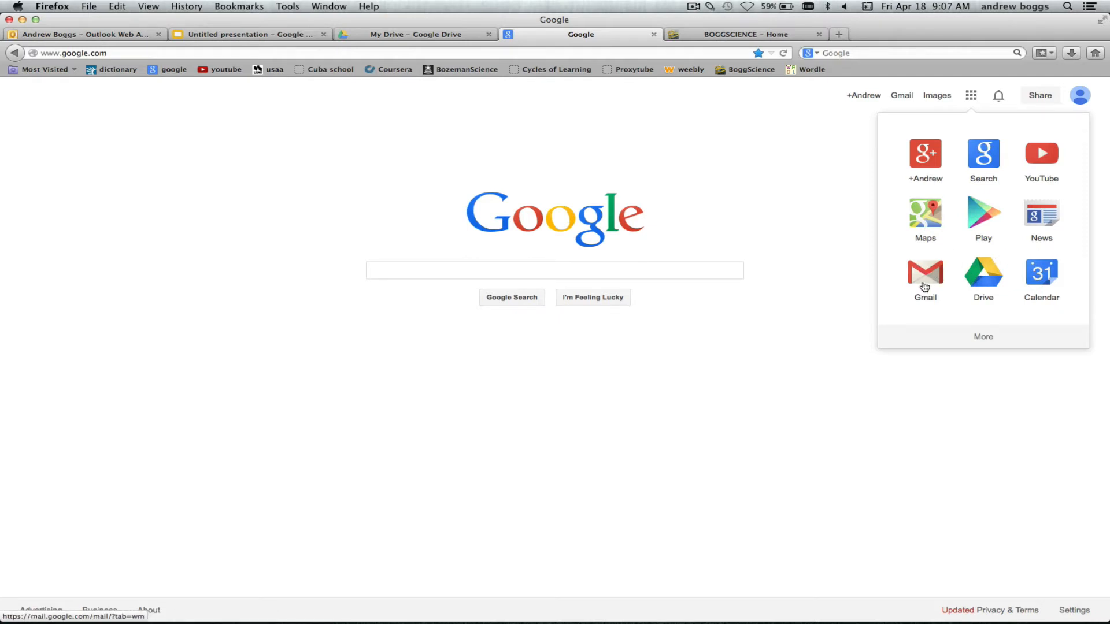
pyautogui.moveTo(983, 274)
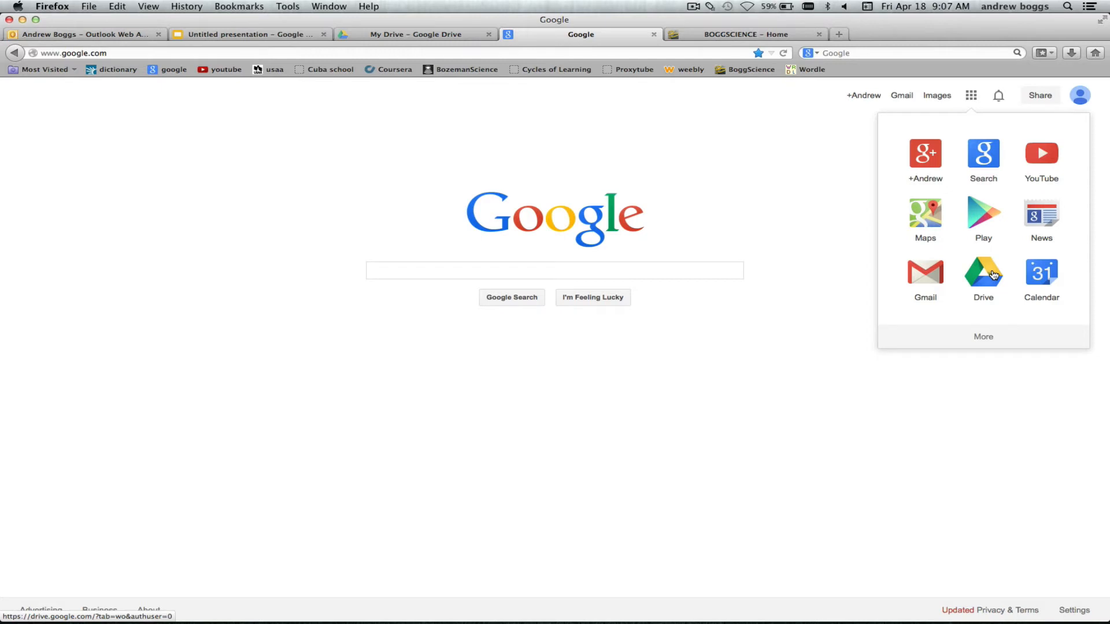
# Go to My Drive and show the Create menu of new file types.
pyautogui.click(982, 274)
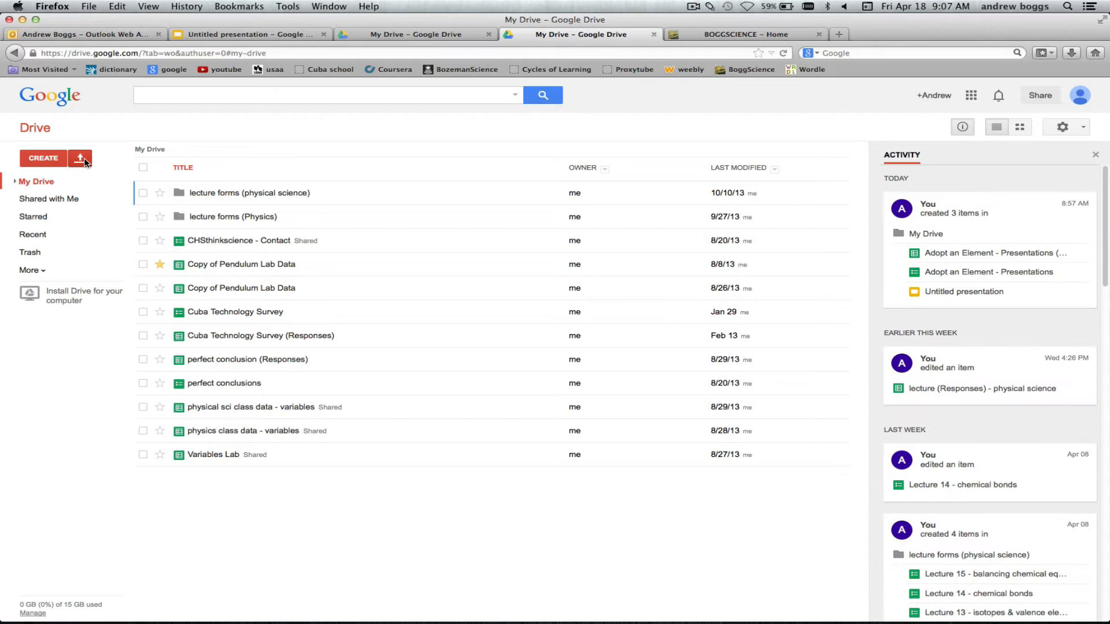
pyautogui.moveTo(42, 158)
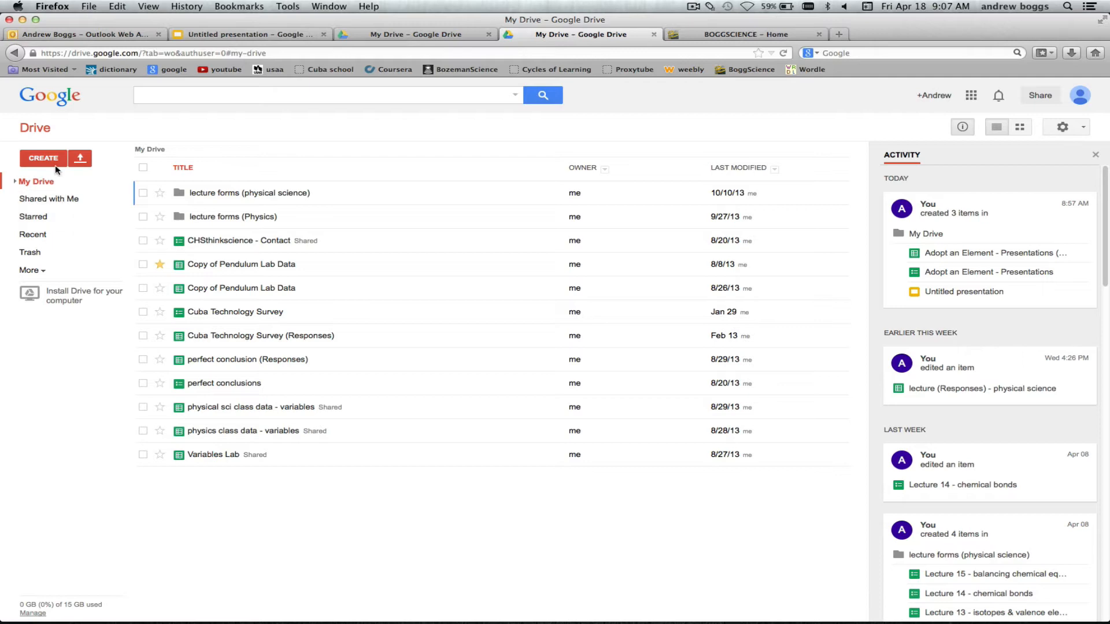
pyautogui.moveTo(132, 161)
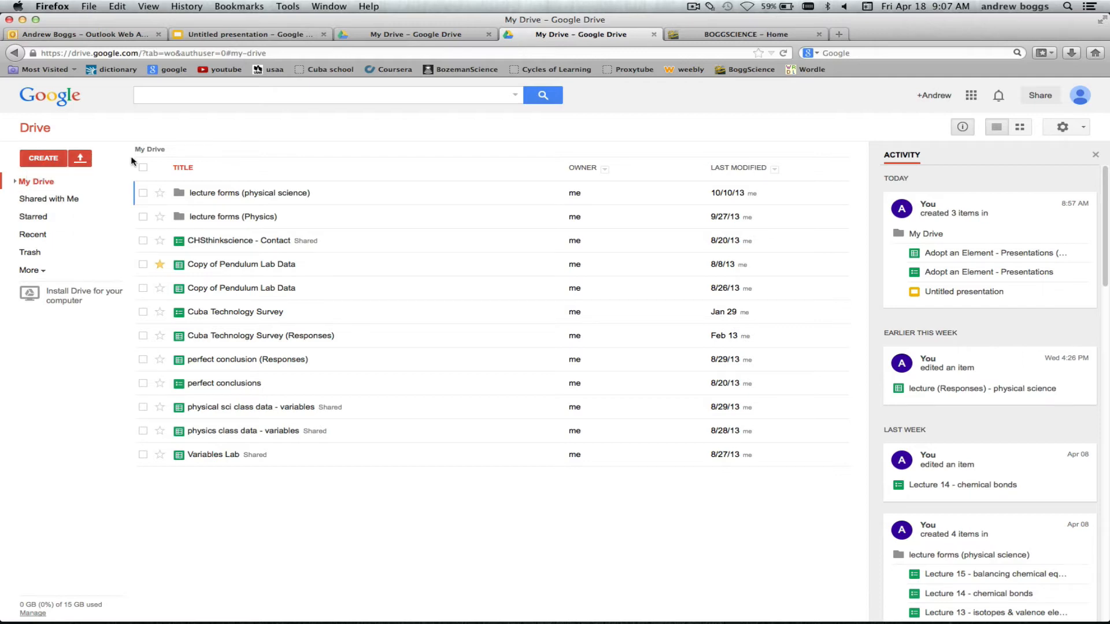
pyautogui.moveTo(80, 157)
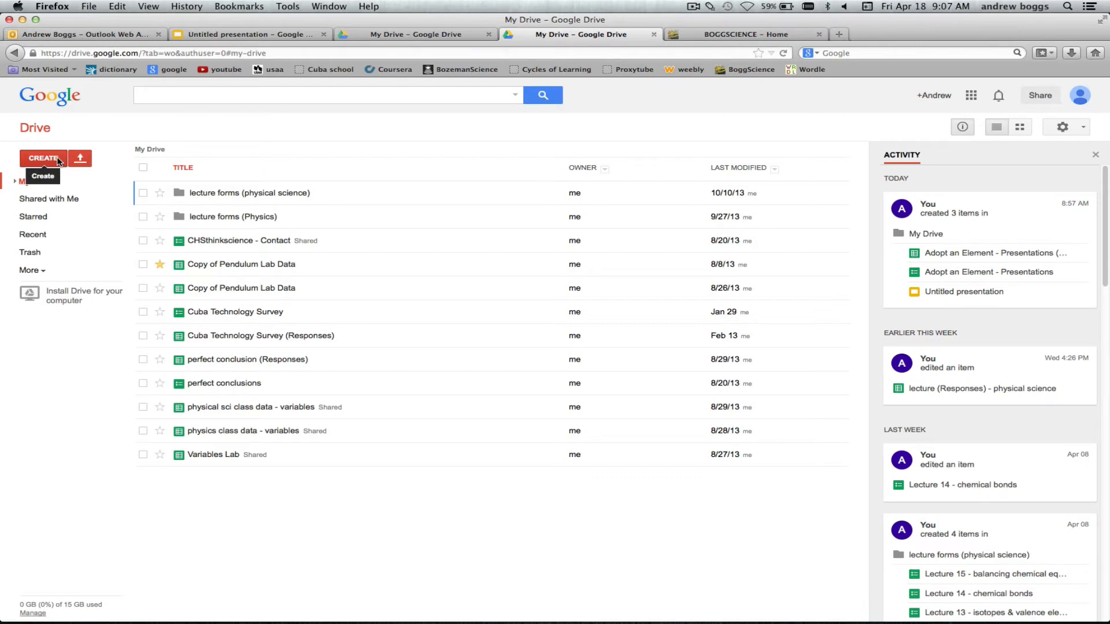
pyautogui.click(43, 158)
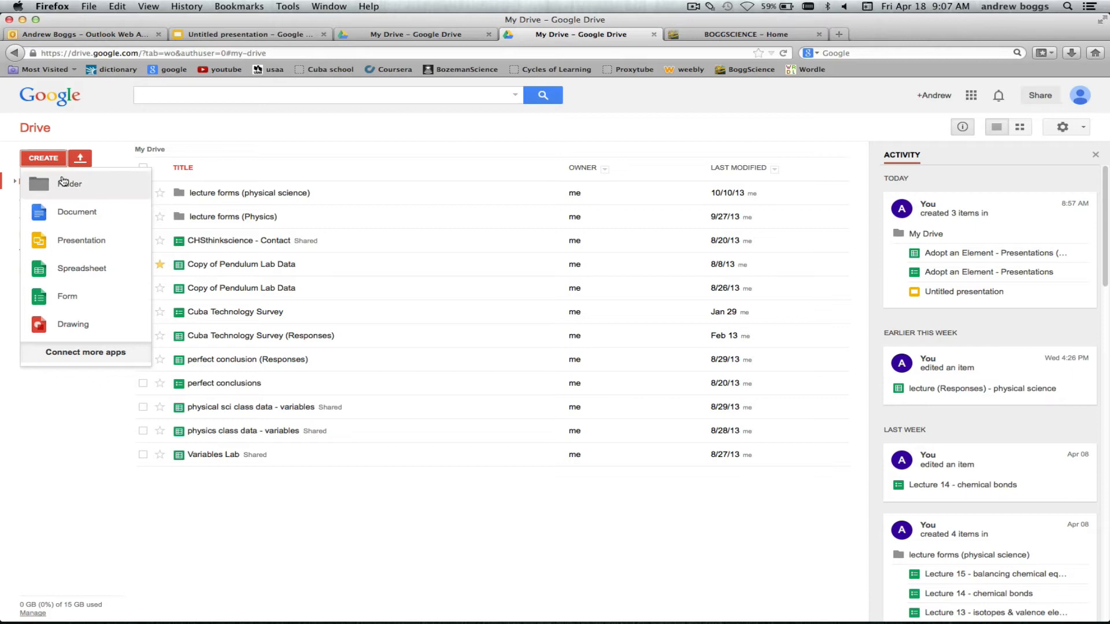
pyautogui.moveTo(75, 243)
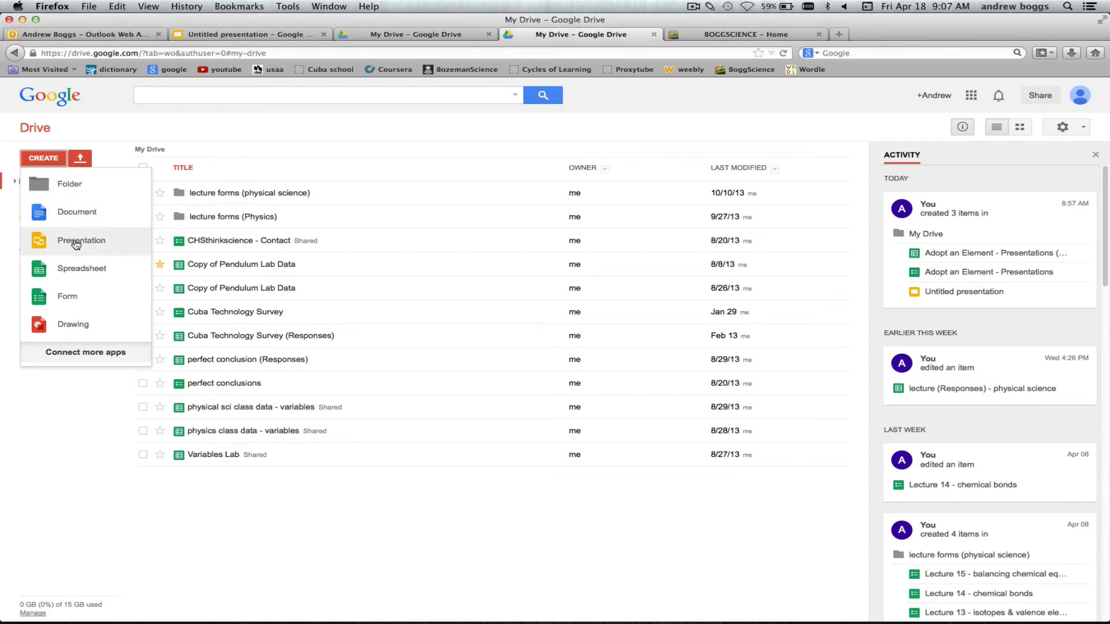
# Start a new presentation and add a blank slide after the BOB VILA slides.
pyautogui.click(81, 240)
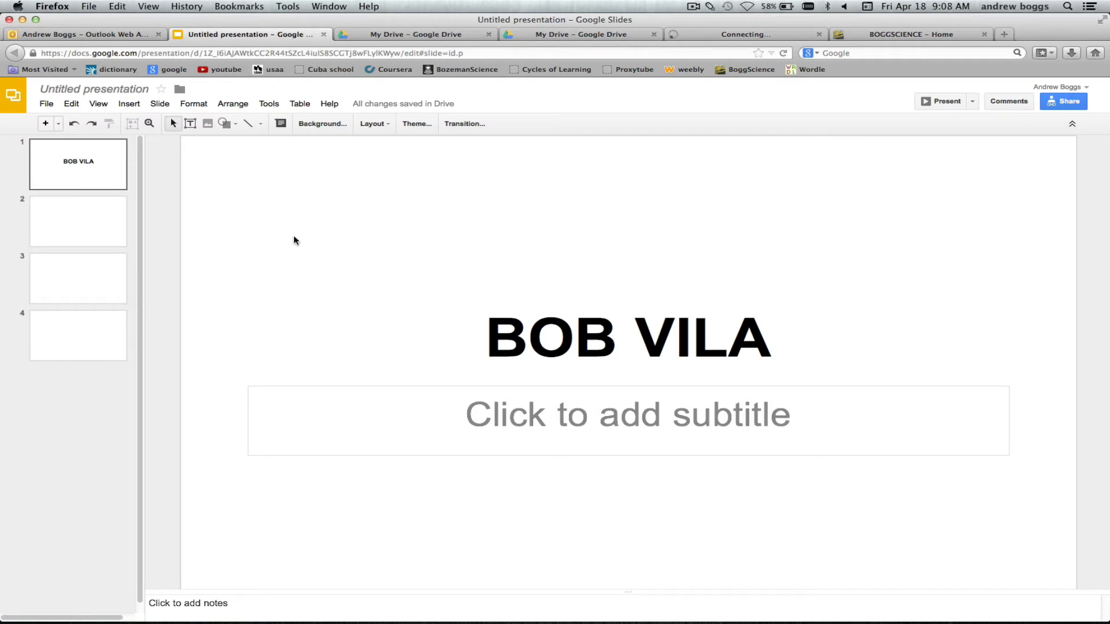
pyautogui.moveTo(154, 166)
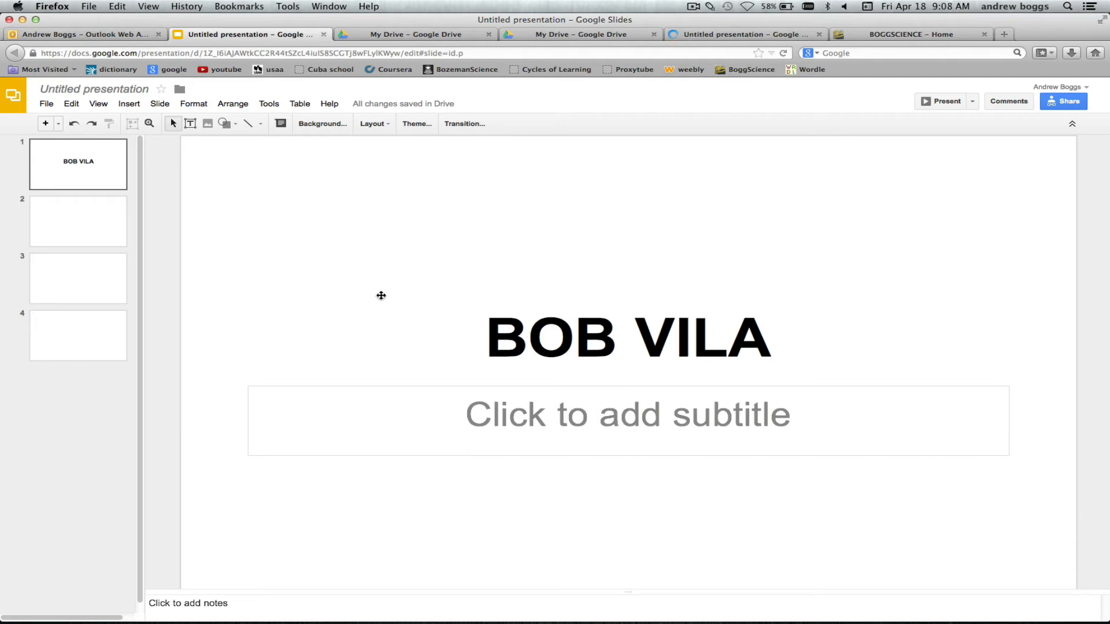
pyautogui.moveTo(183, 214)
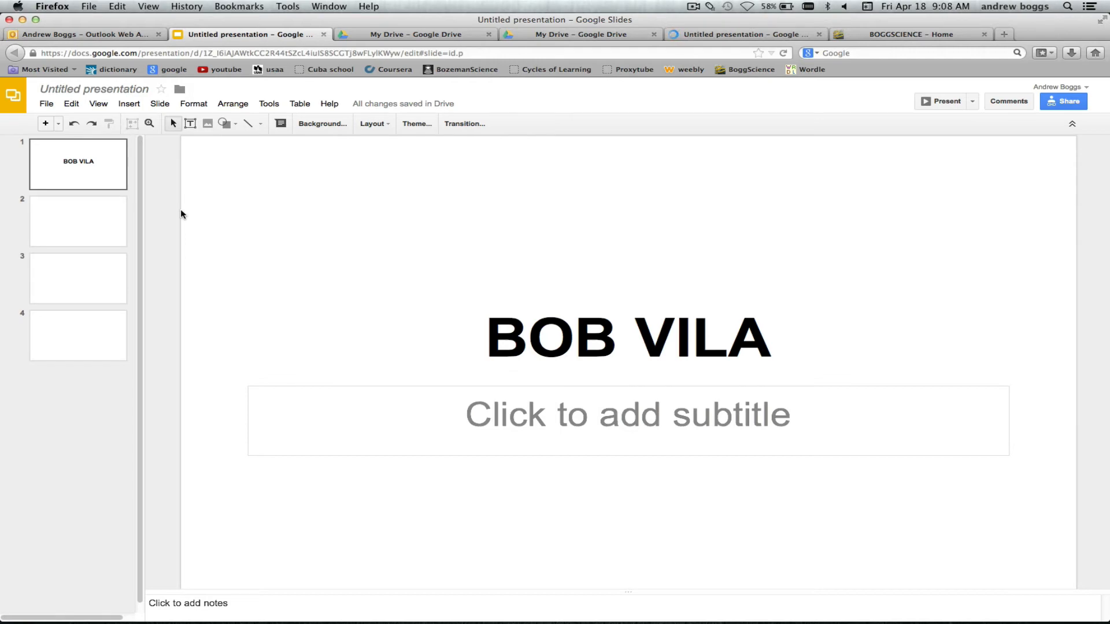
pyautogui.moveTo(105, 182)
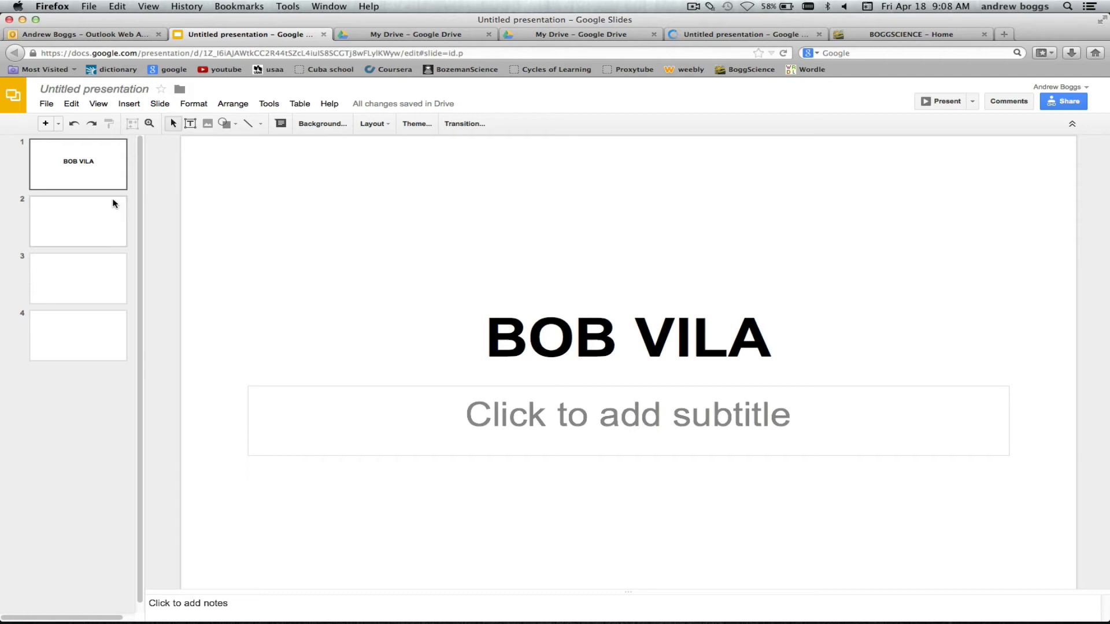
pyautogui.moveTo(46, 123)
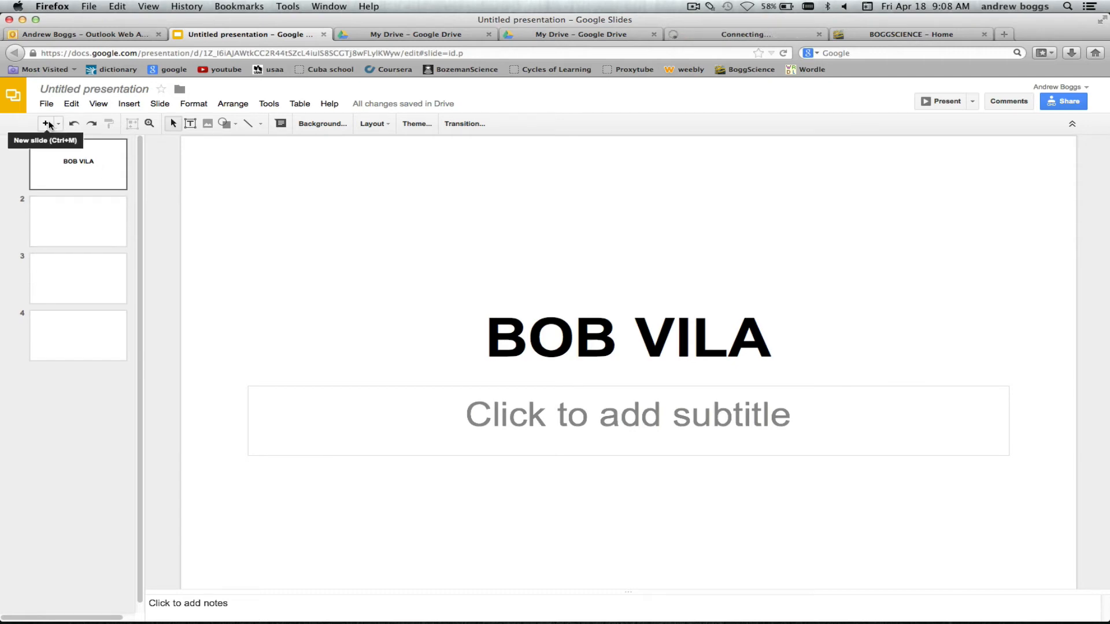
pyautogui.click(45, 123)
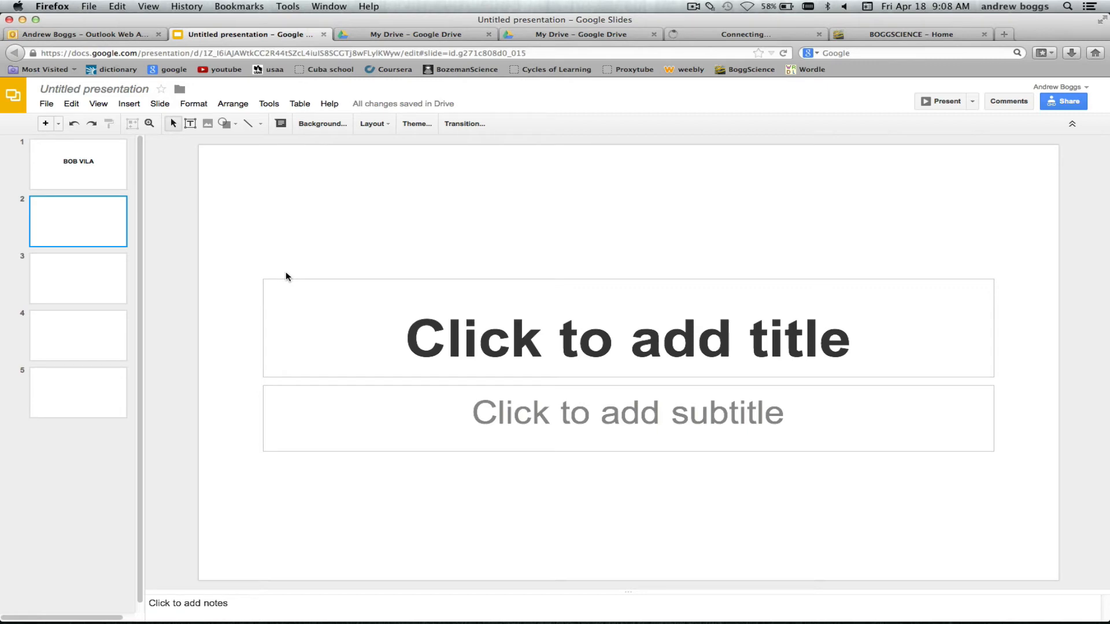
pyautogui.moveTo(301, 276)
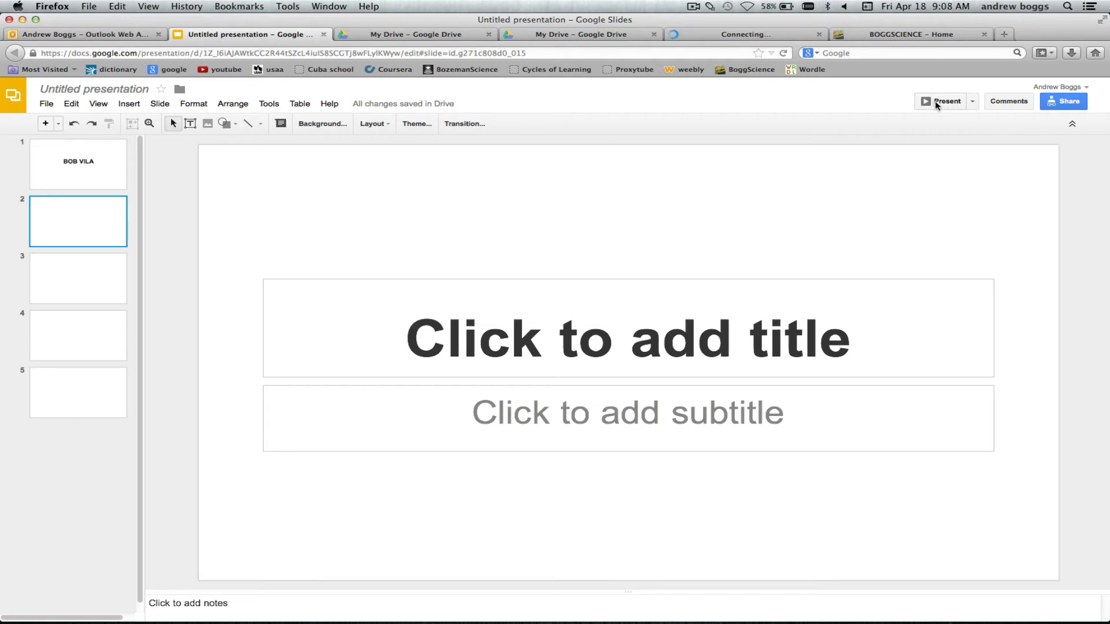
pyautogui.moveTo(556, 51)
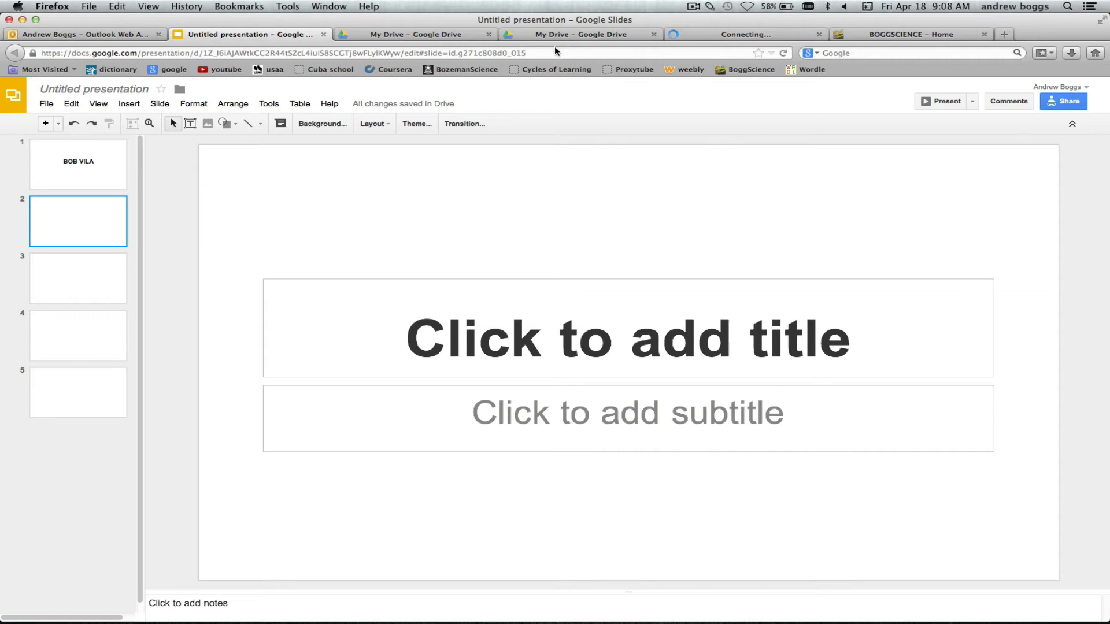
# Navigate to the physical science labs page and bring the Adopt an Element form into view.
pyautogui.click(909, 34)
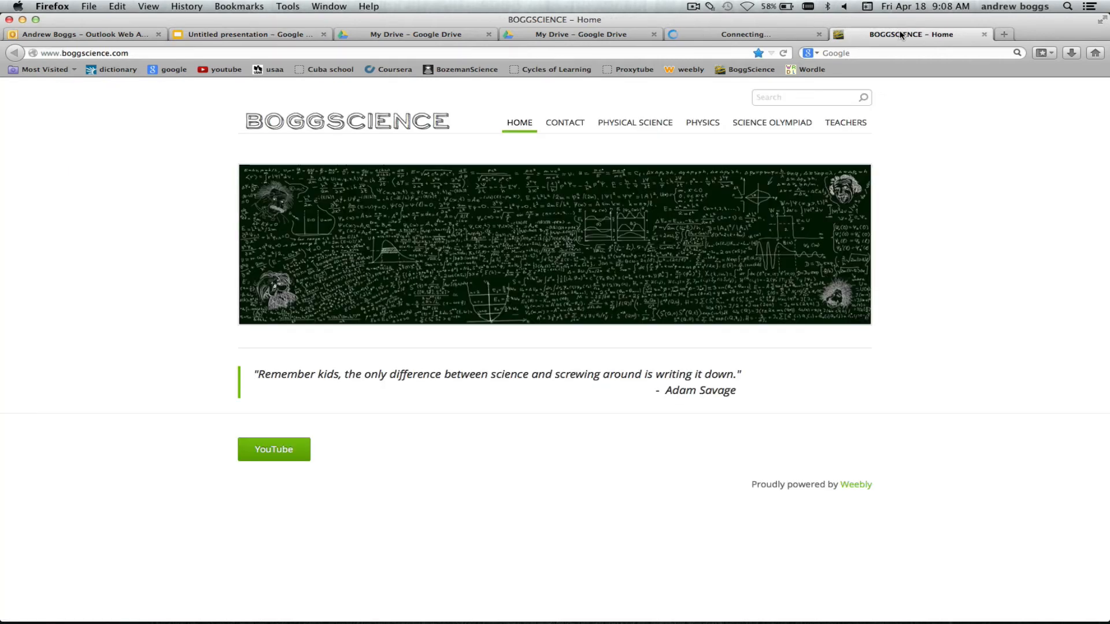
pyautogui.moveTo(634, 122)
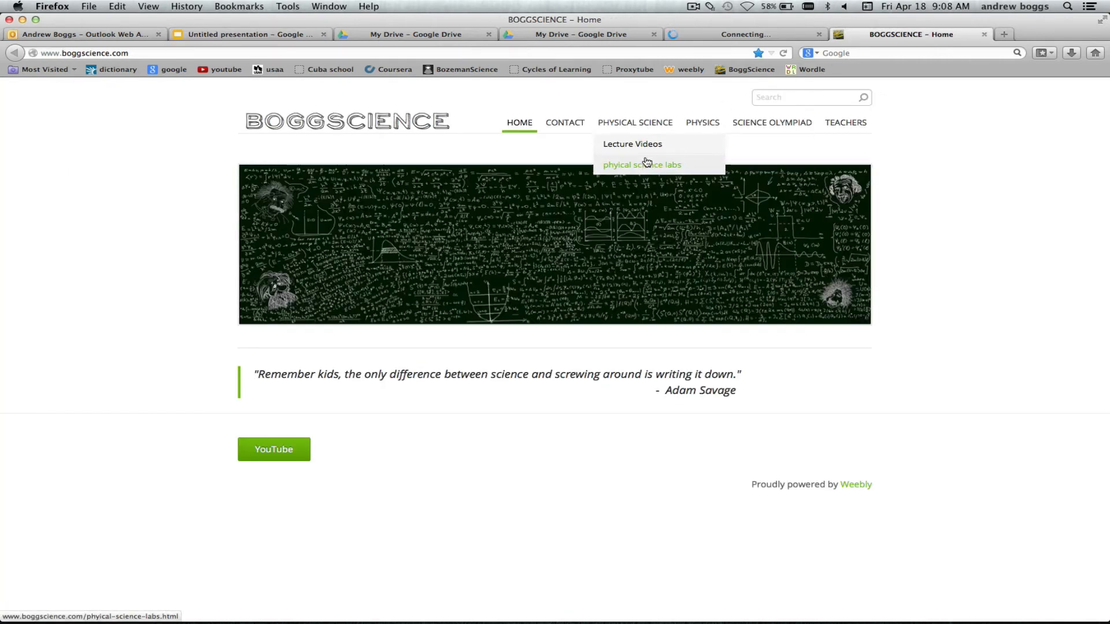
pyautogui.click(641, 164)
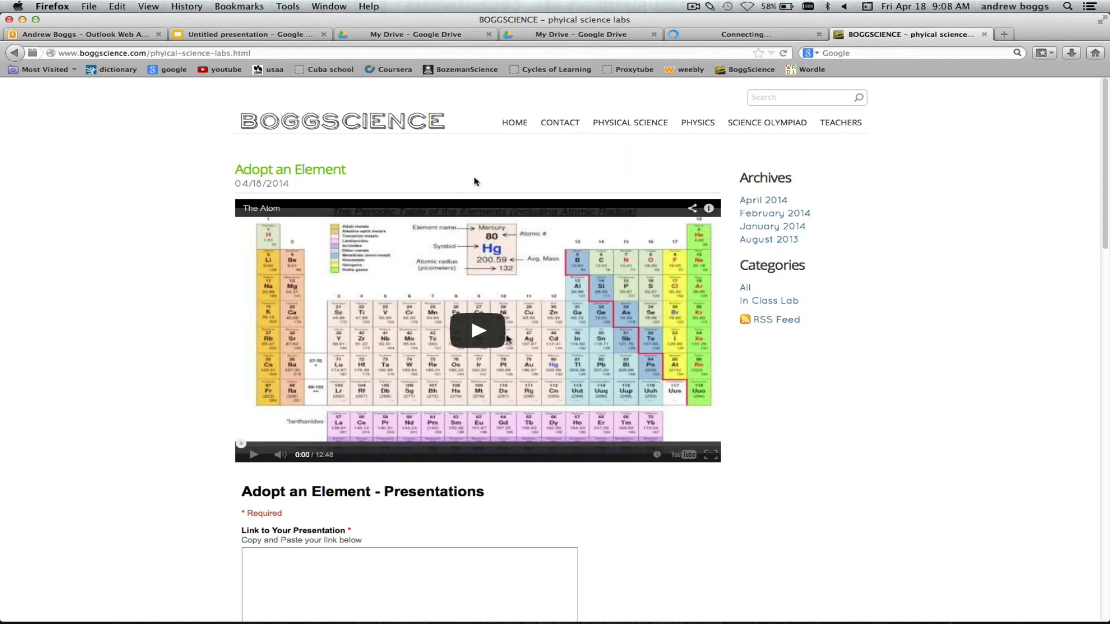
pyautogui.scroll(-3)
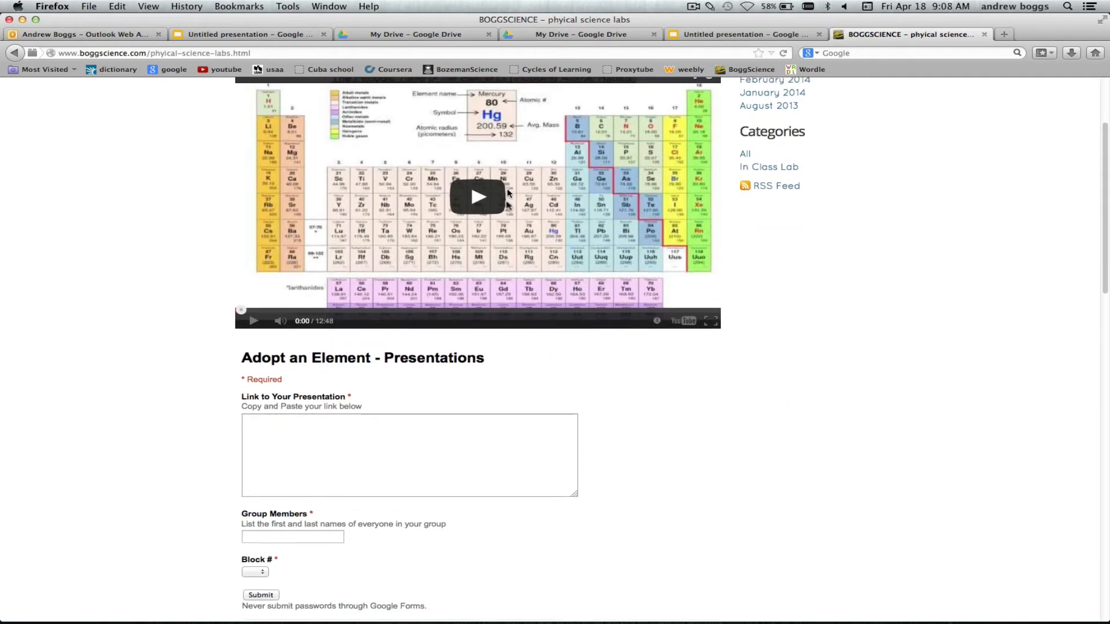
pyautogui.scroll(-3)
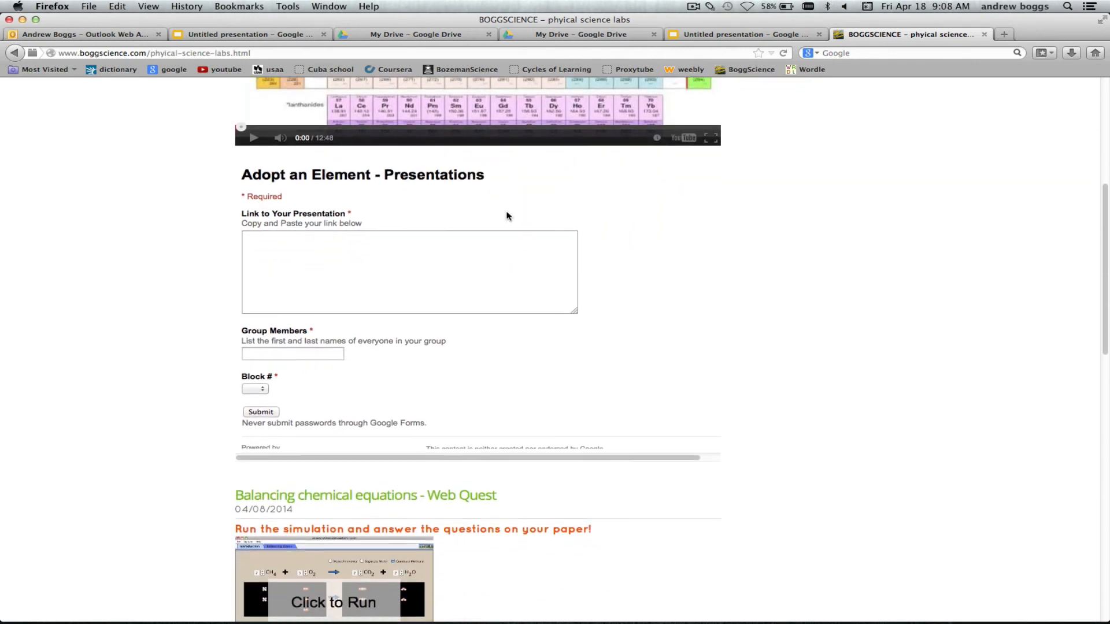
pyautogui.scroll(-3)
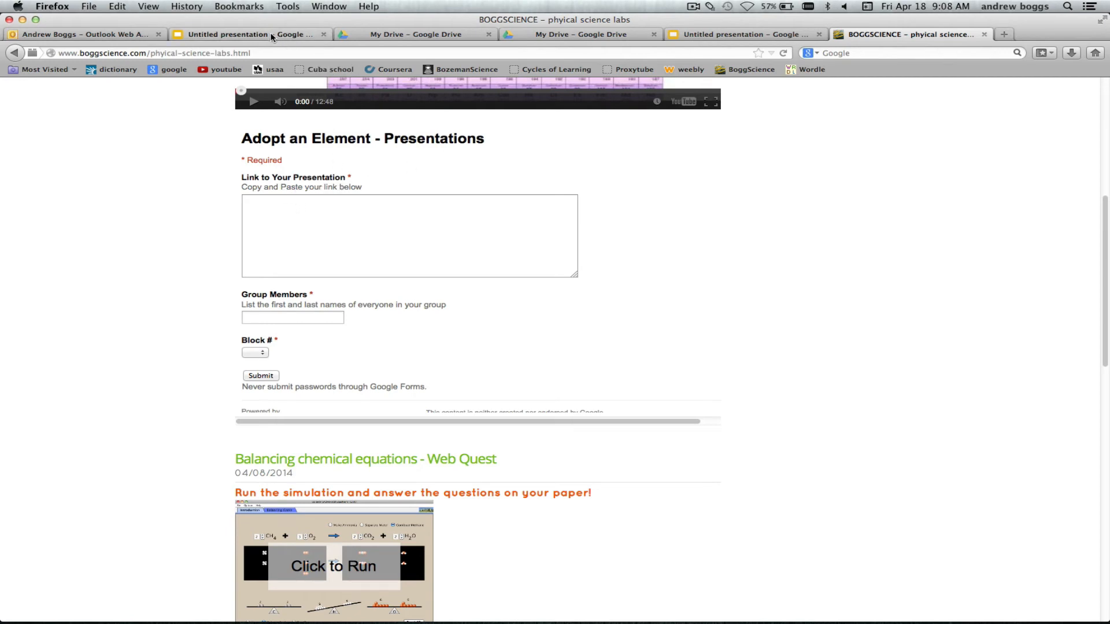
# Return to the BOB VILA presentation and copy its web address from the address bar.
pyautogui.click(248, 34)
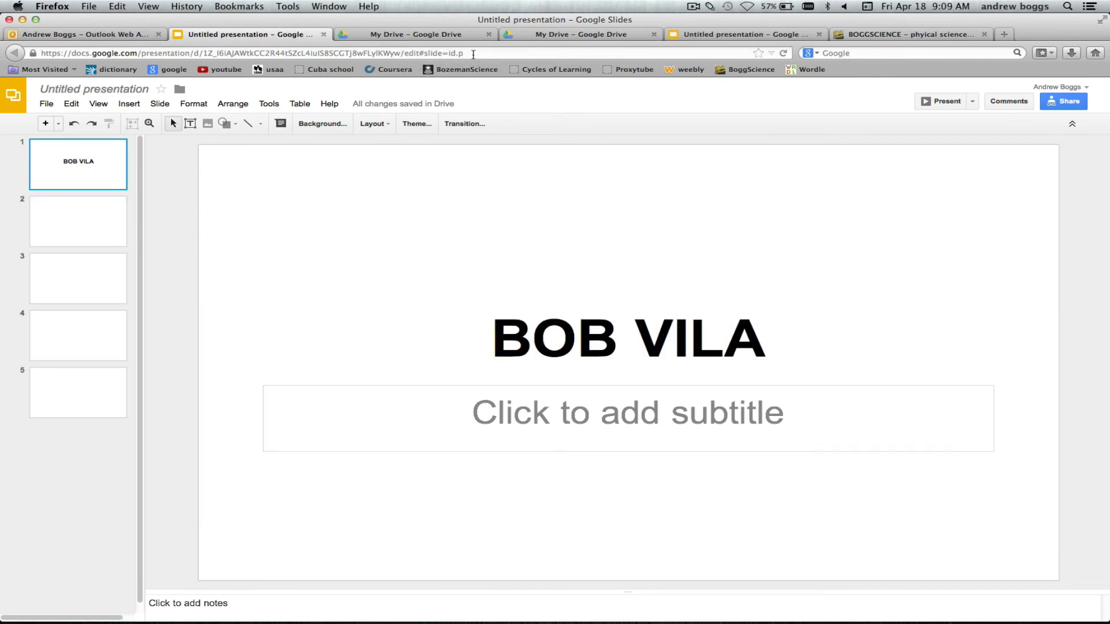
pyautogui.click(284, 53)
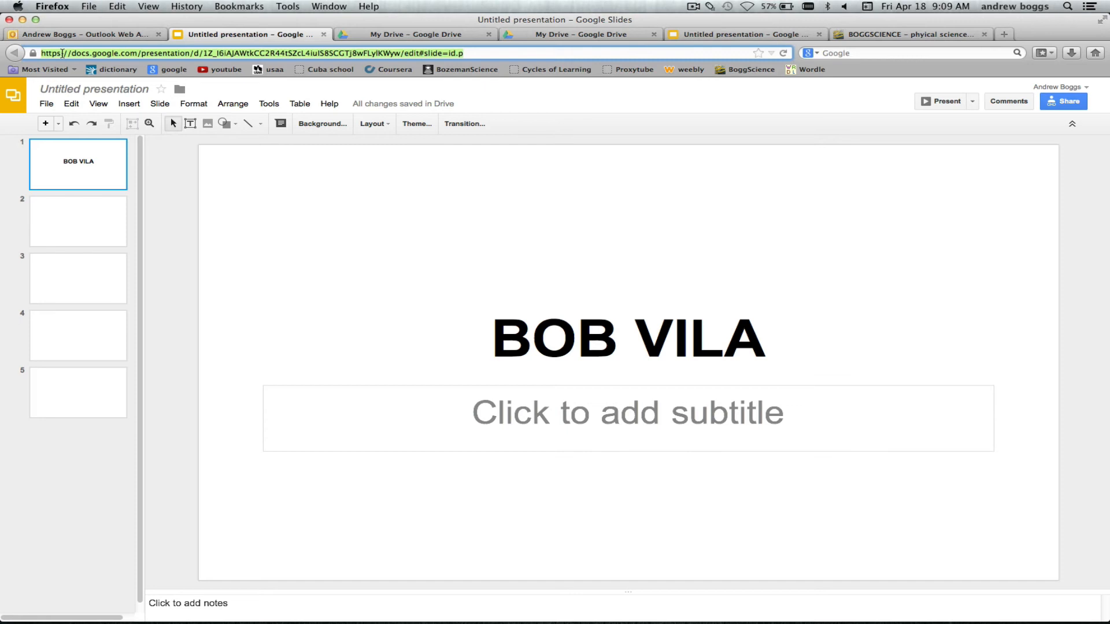
pyautogui.moveTo(160, 86)
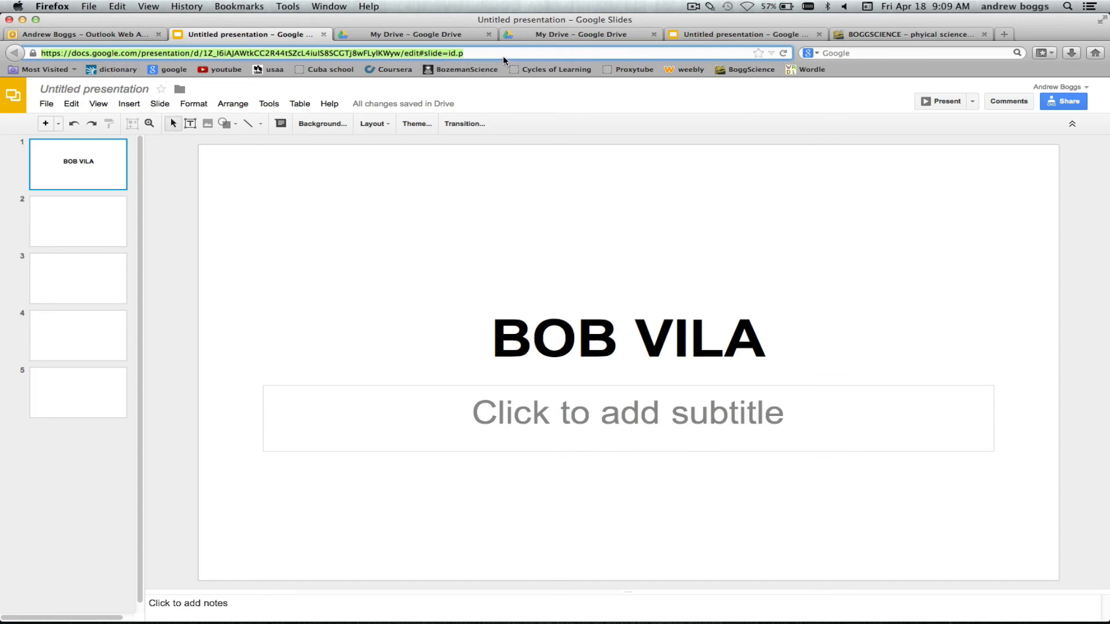
pyautogui.moveTo(480, 53)
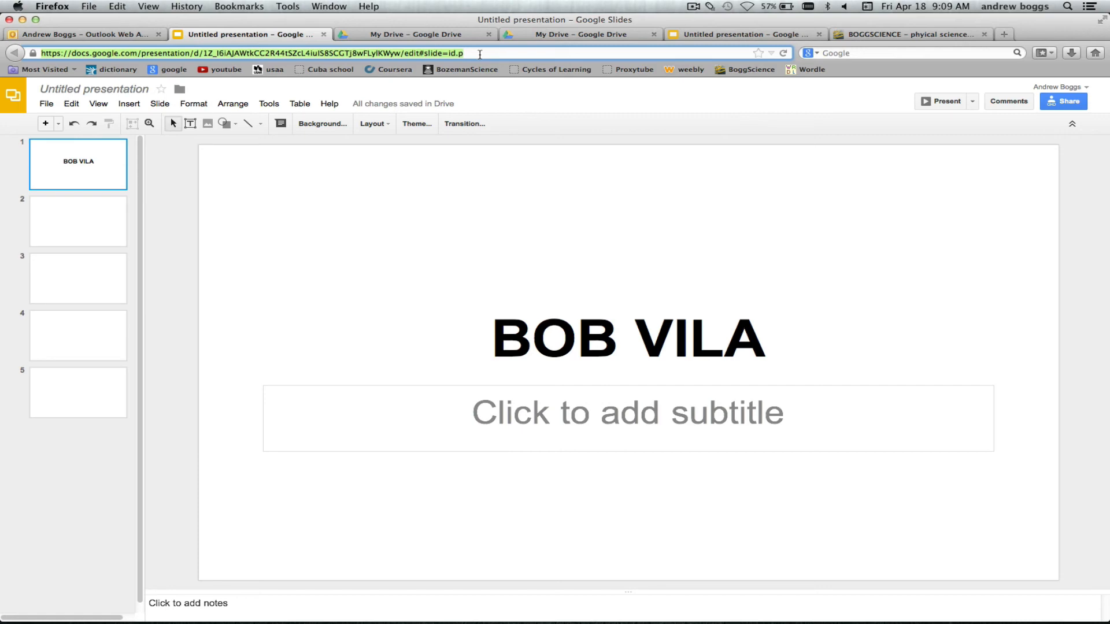
pyautogui.moveTo(700, 55)
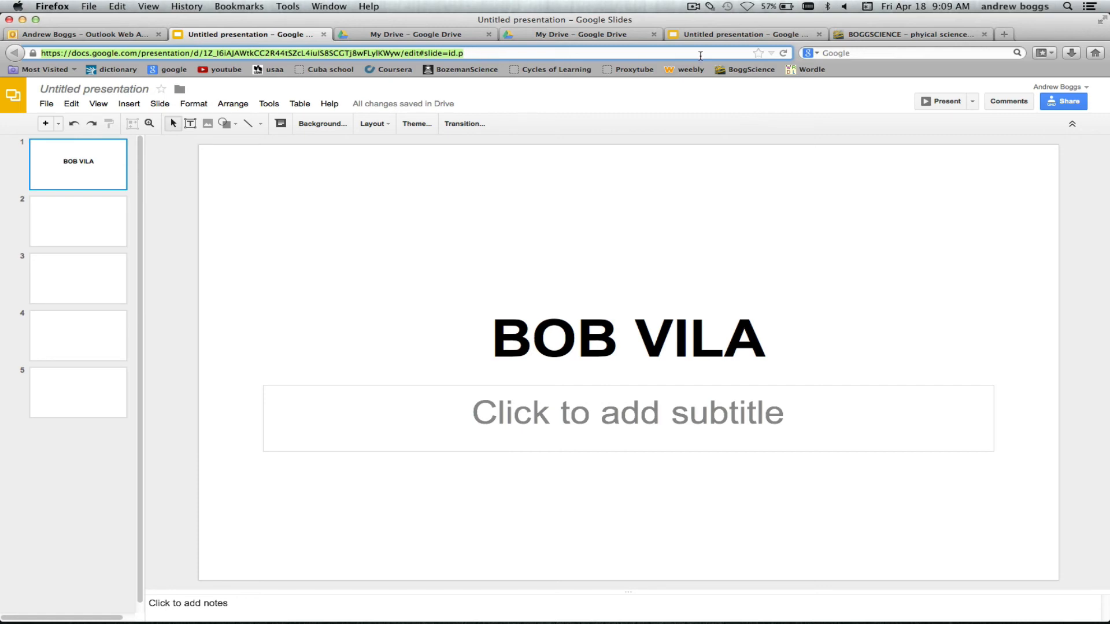
# Paste the docs.google.com presentation link into the Link to Your Presentation field.
pyautogui.click(911, 34)
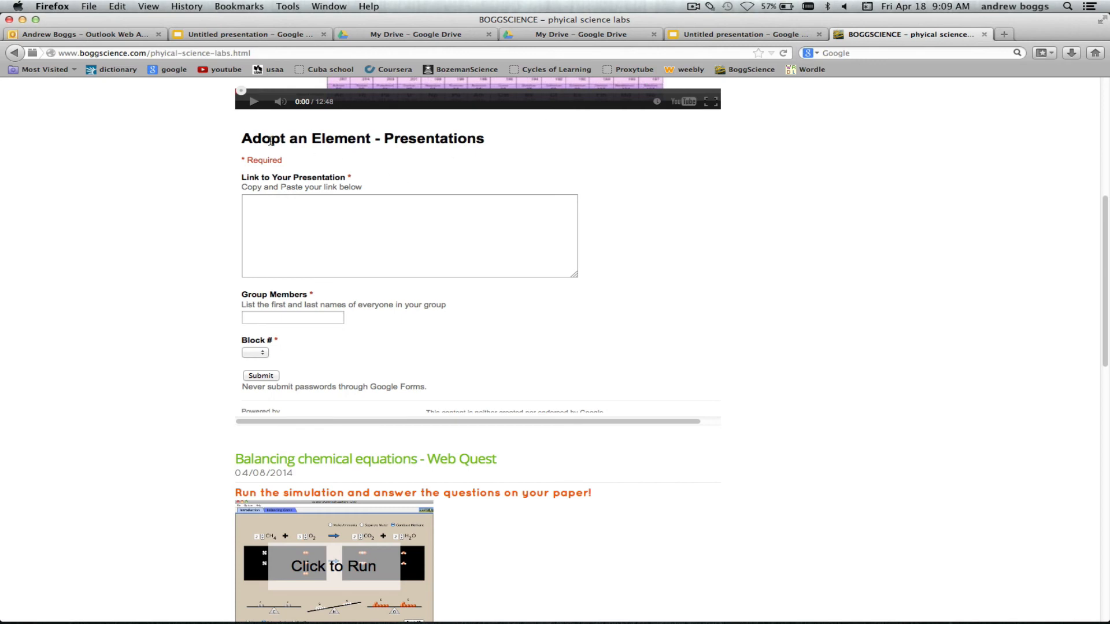
pyautogui.moveTo(391, 216)
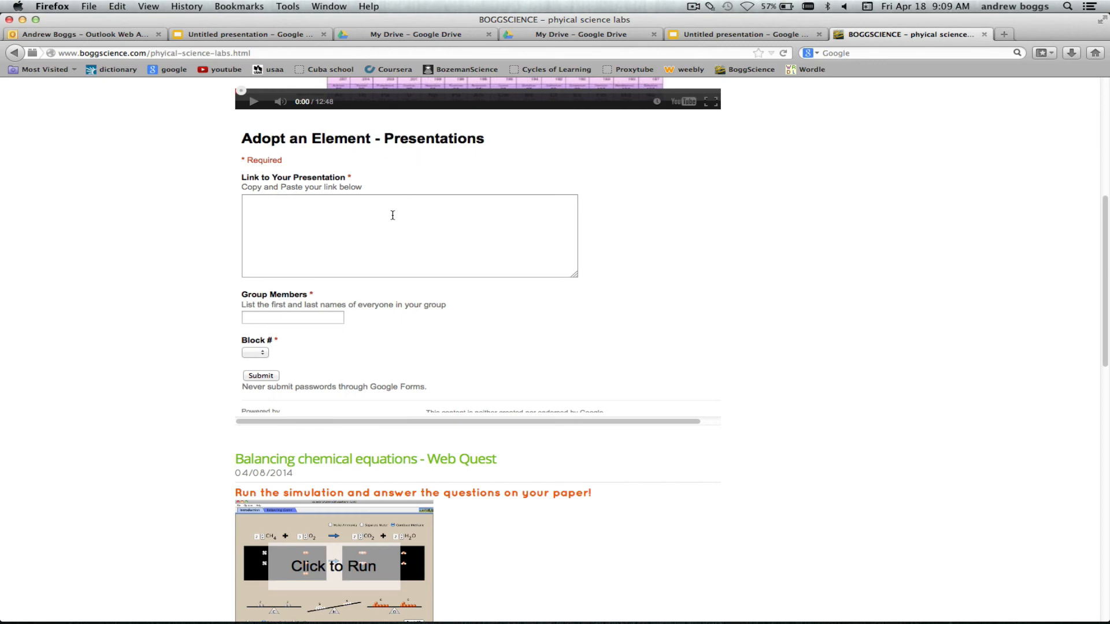
pyautogui.write('https://docs.google.com/presentation/d/1Z_I6iAJAWtkCC2R44tSZcL4iuIS8SCGTj8wFLyIKWyw/edit#slide=id.p')
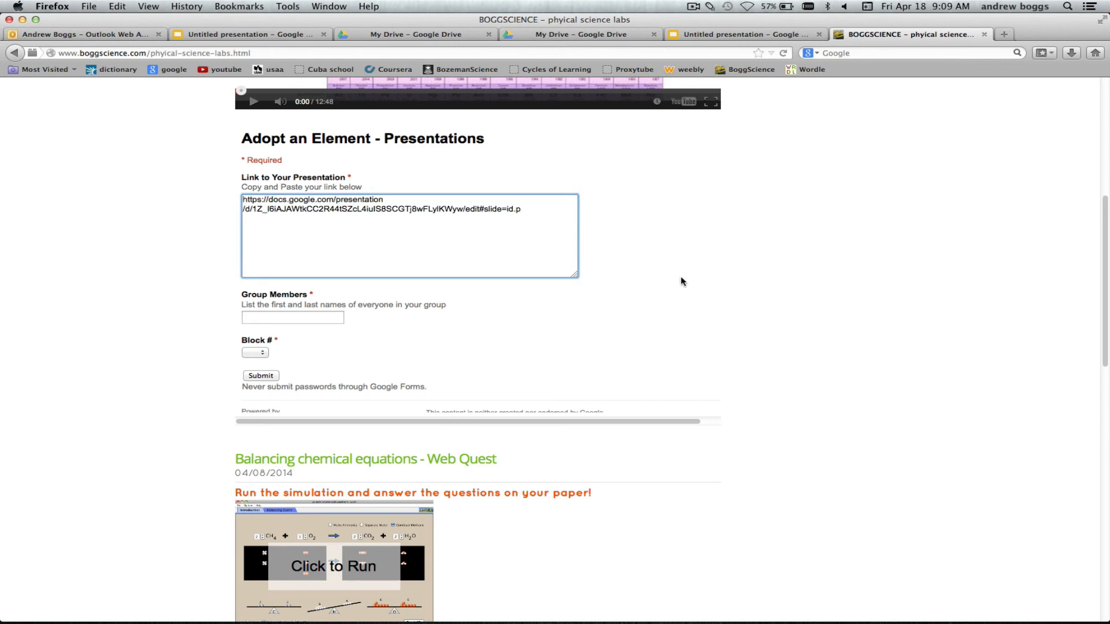
pyautogui.click(292, 317)
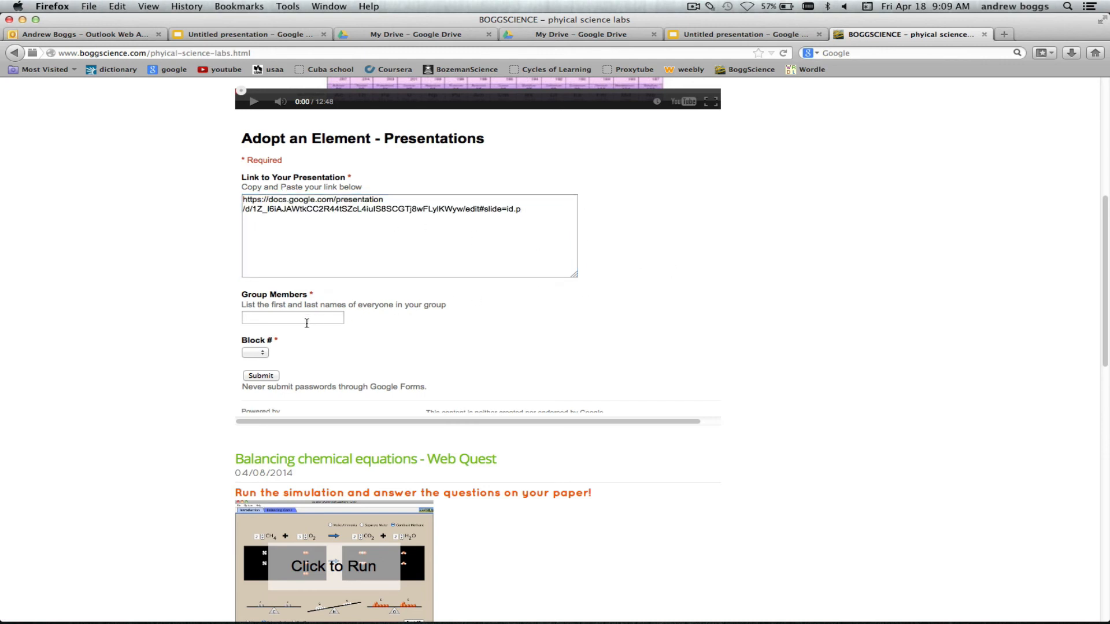
pyautogui.click(292, 317)
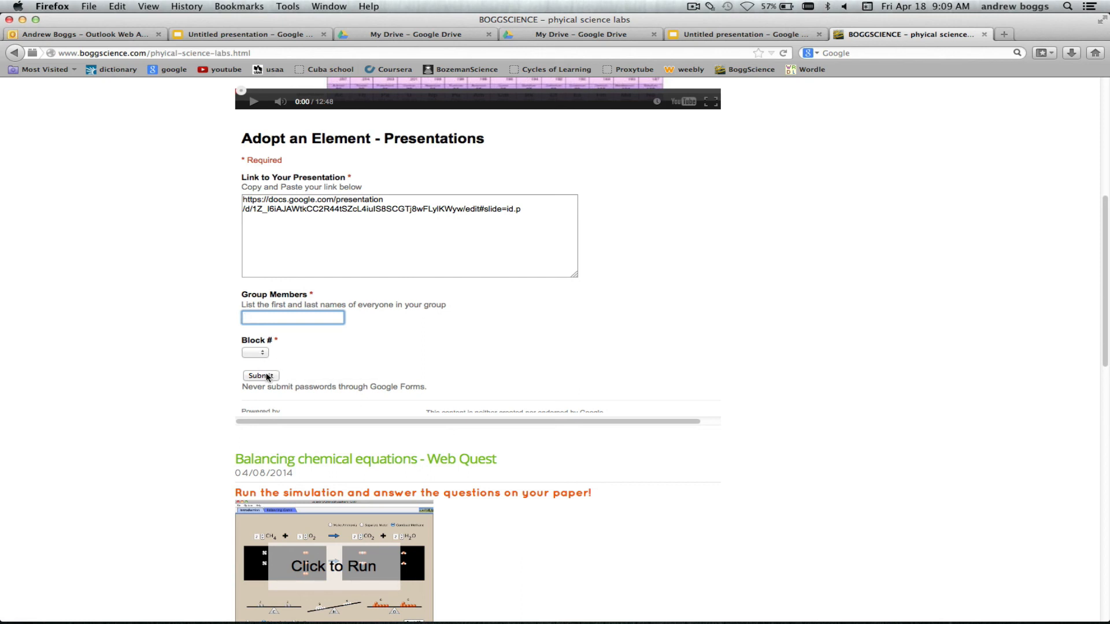
pyautogui.click(292, 318)
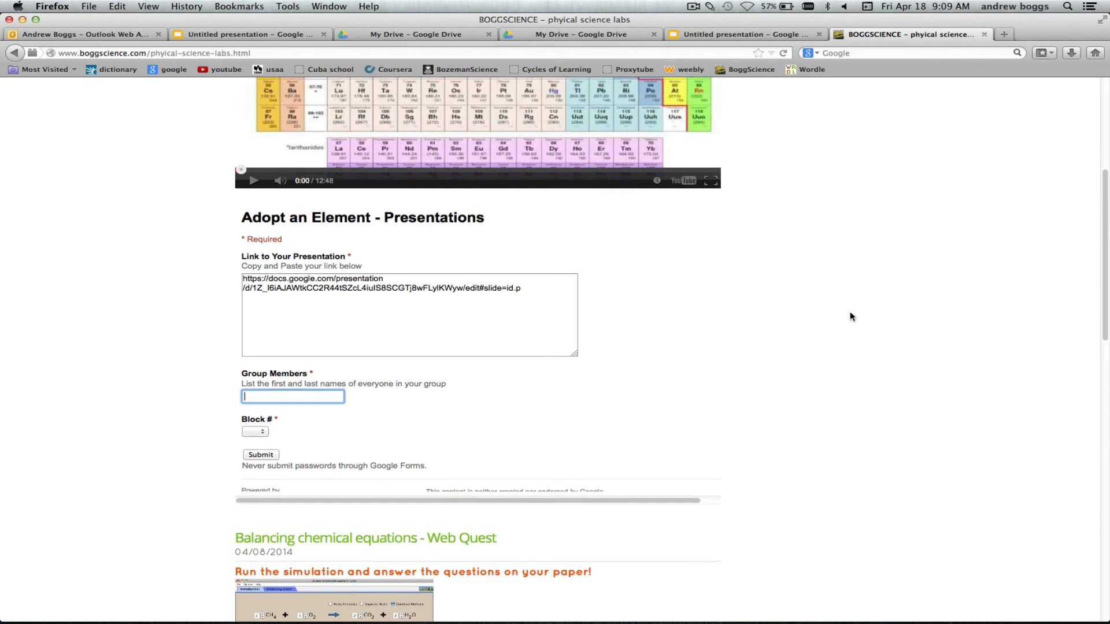
pyautogui.scroll(3)
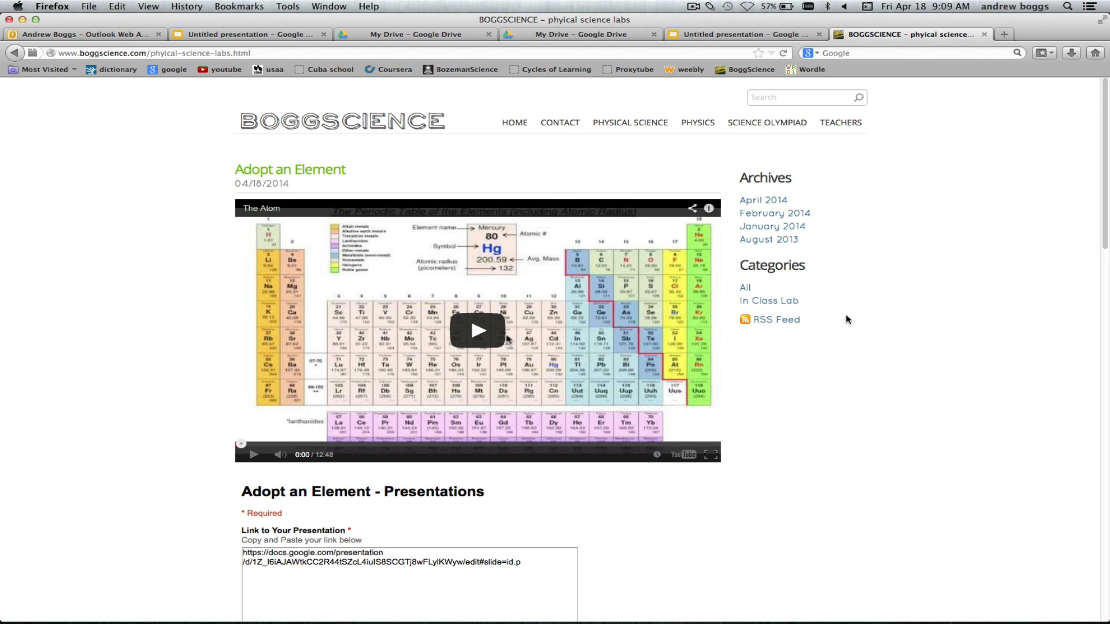
pyautogui.moveTo(731, 402)
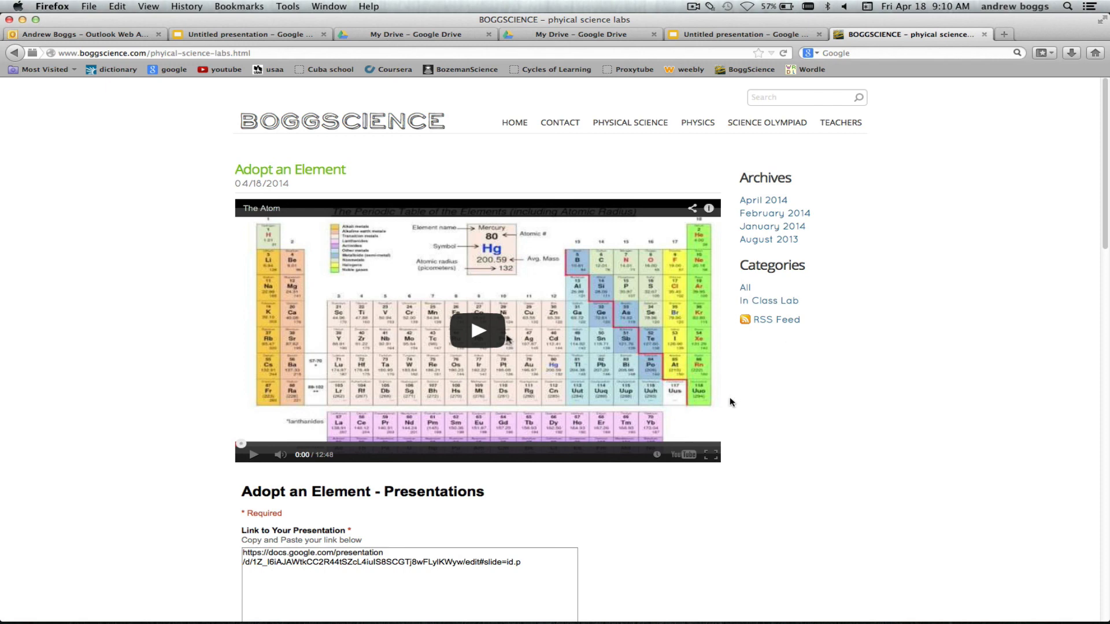
pyautogui.scroll(-3)
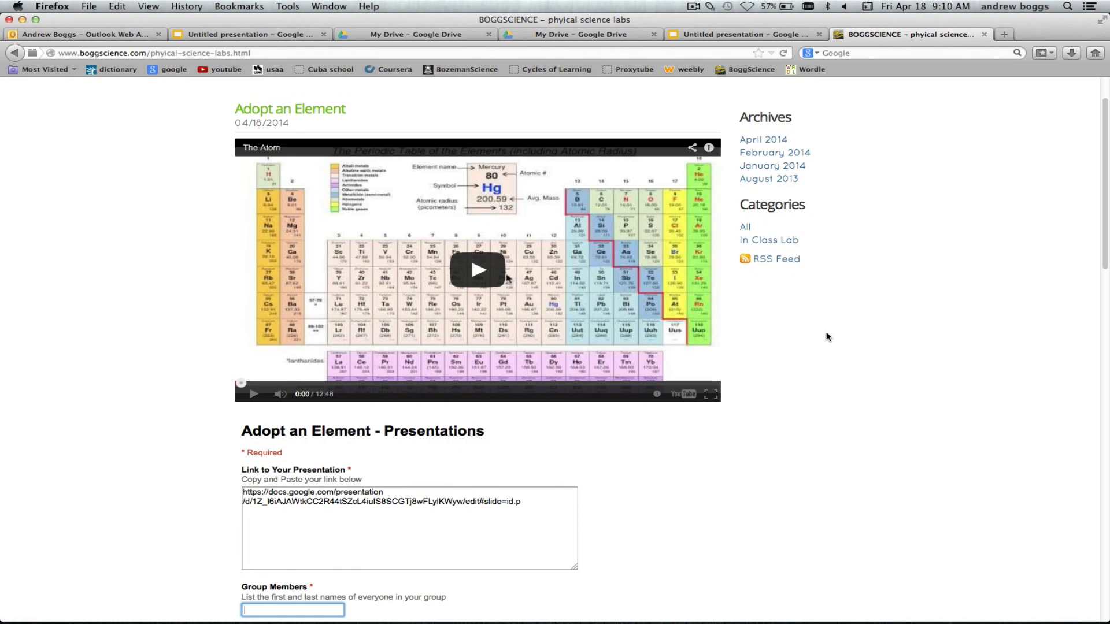